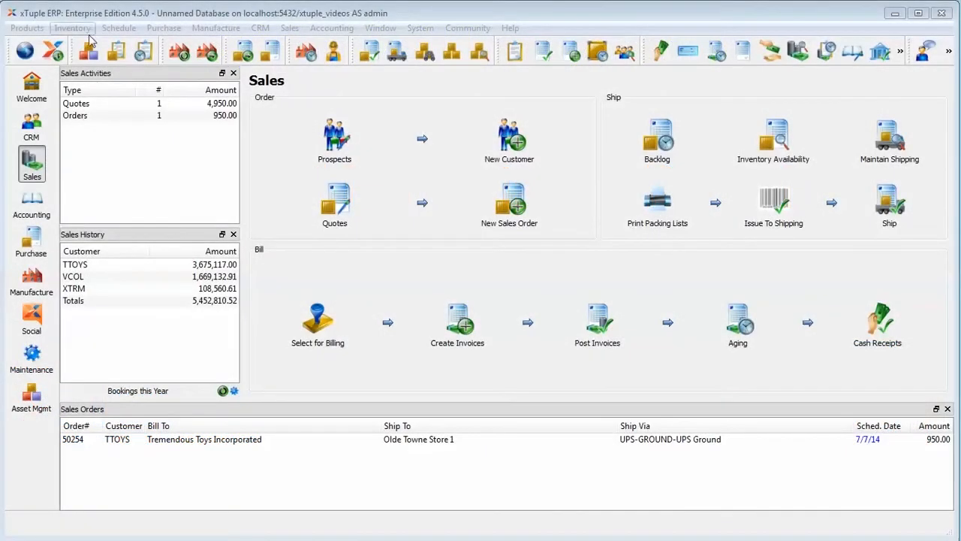
mouse_move(27, 27)
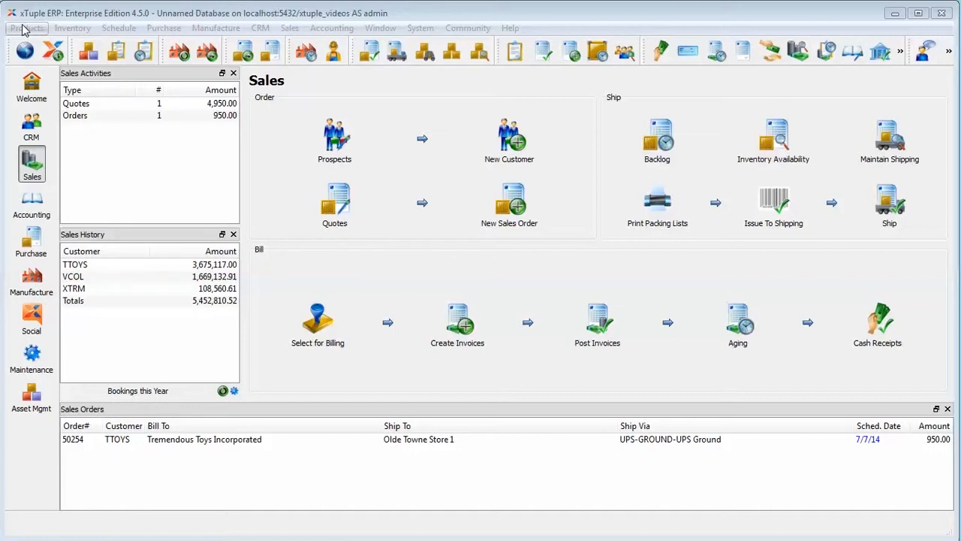
Reach the Bills of Materials list through Products > Bill Of Materials > List
click(27, 27)
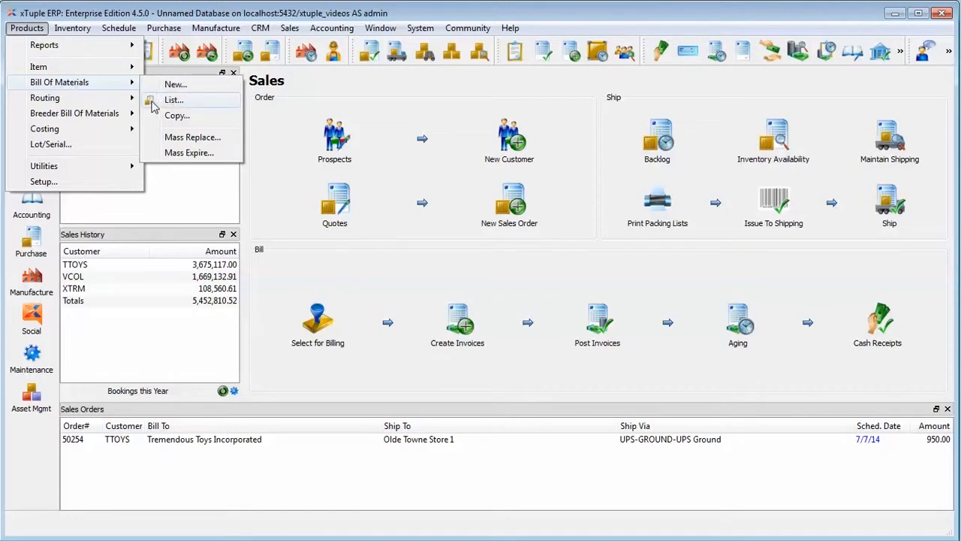
mouse_move(162, 105)
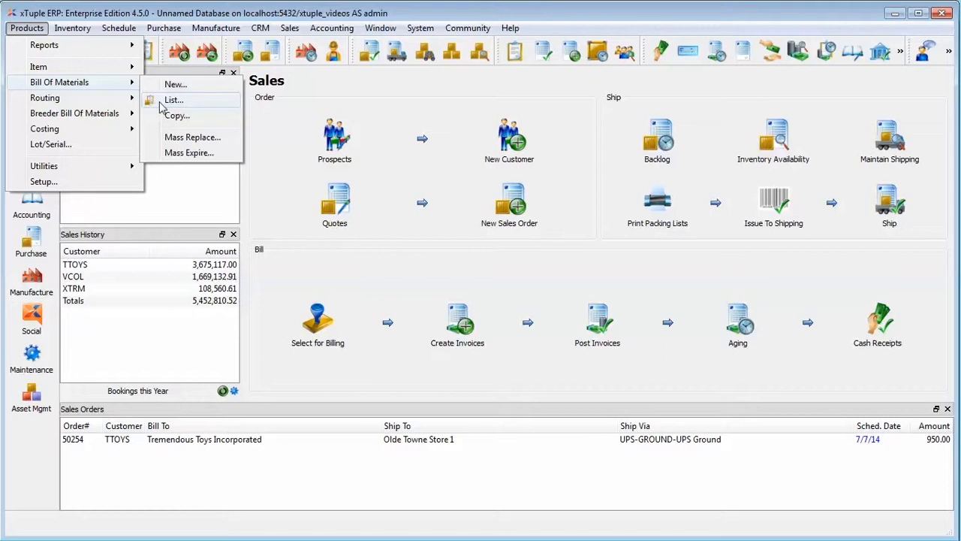
click(175, 99)
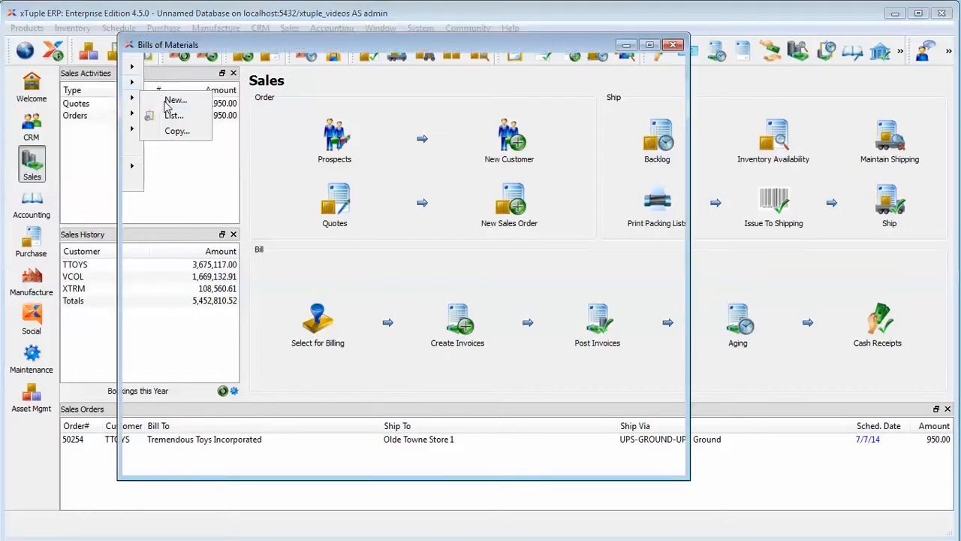
Select the YTRUCK1 Yellow Tough Truck bill in the list and bring it up for editing
click(174, 114)
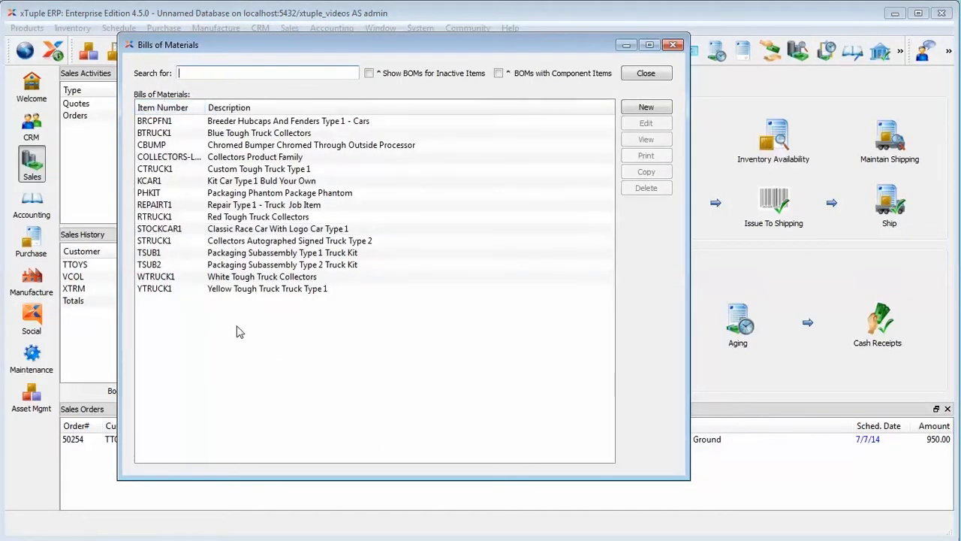
click(268, 289)
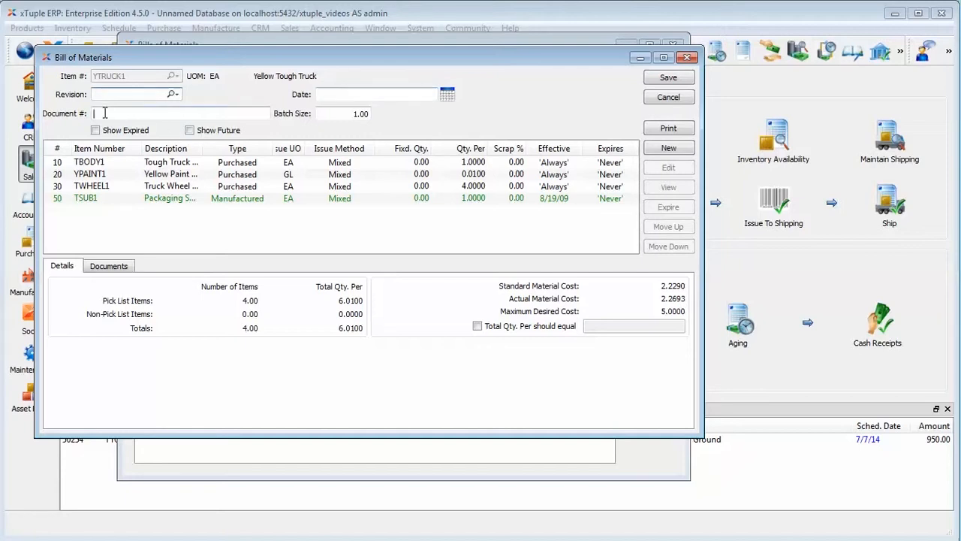
mouse_move(409, 128)
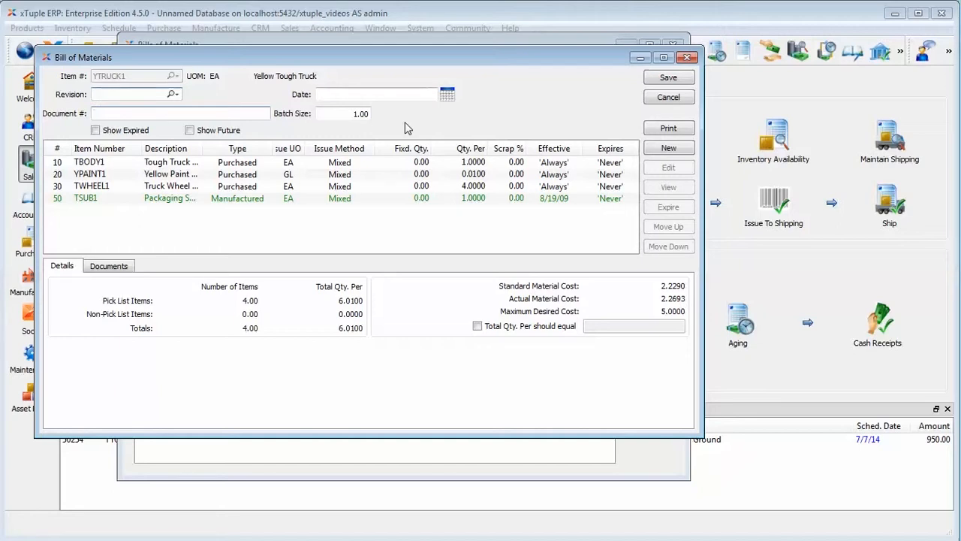
Select the Batch Size value (1.00) on the YTRUCK1 bill to review its totals
triple_click(343, 114)
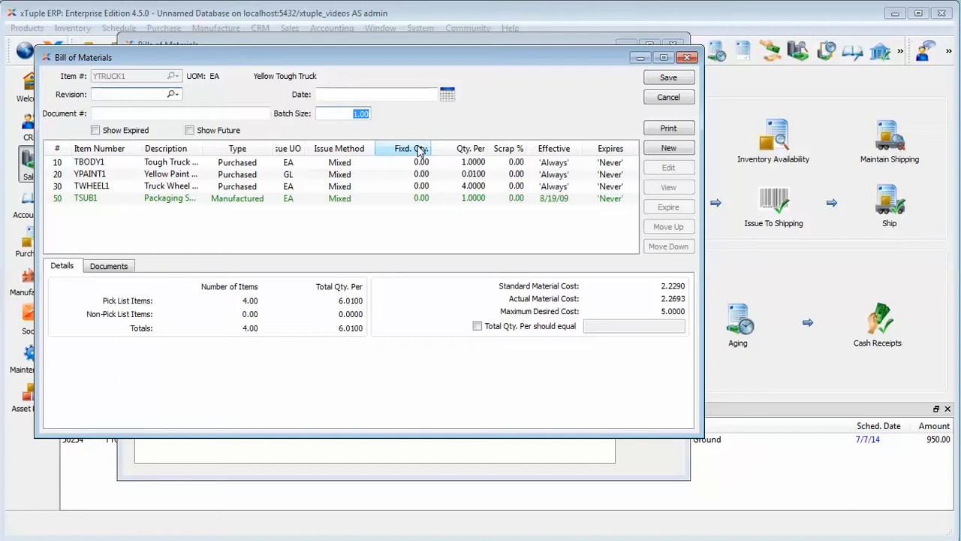
mouse_move(499, 68)
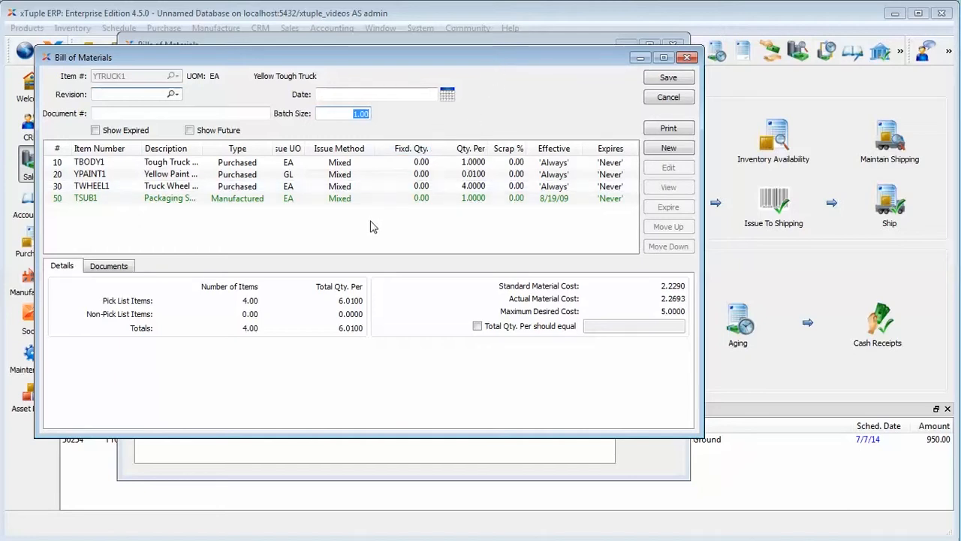
mouse_move(96, 303)
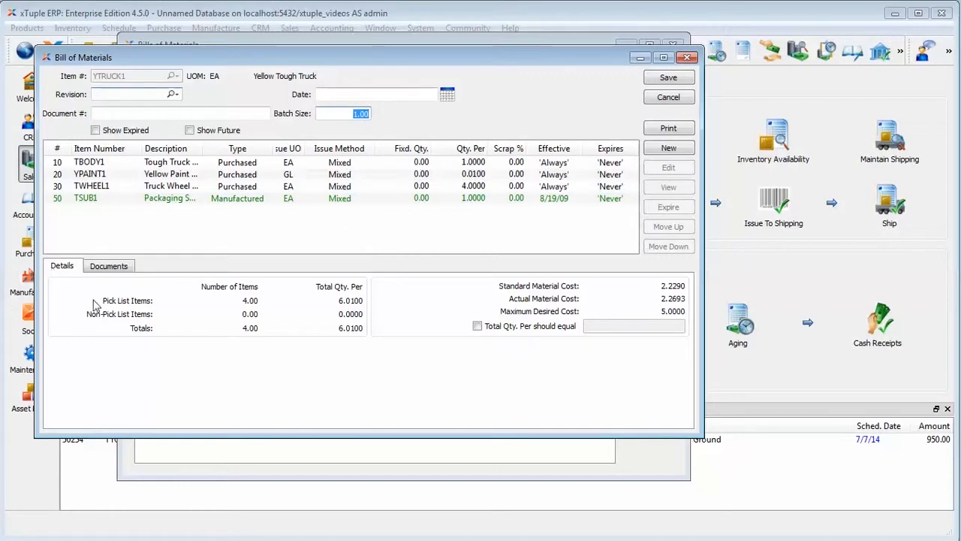
mouse_move(294, 269)
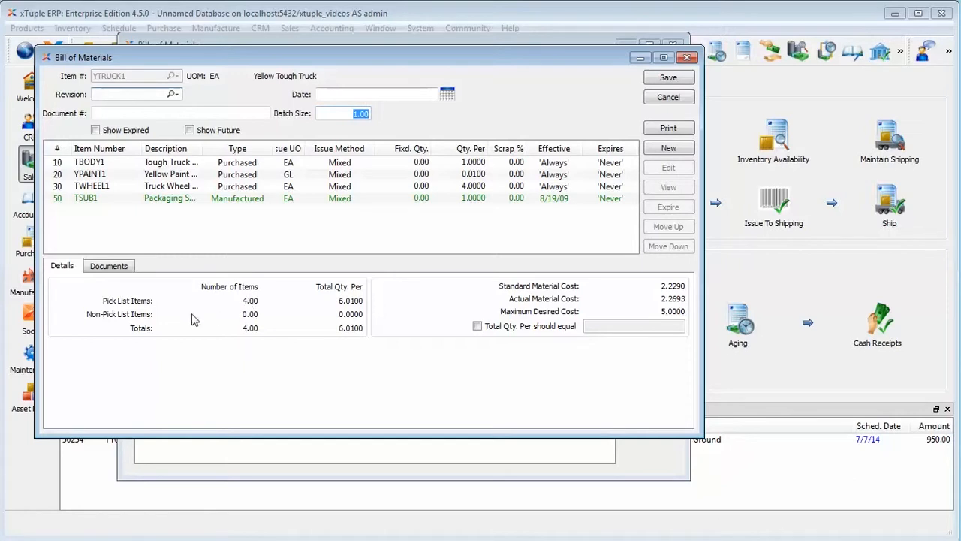
mouse_move(132, 323)
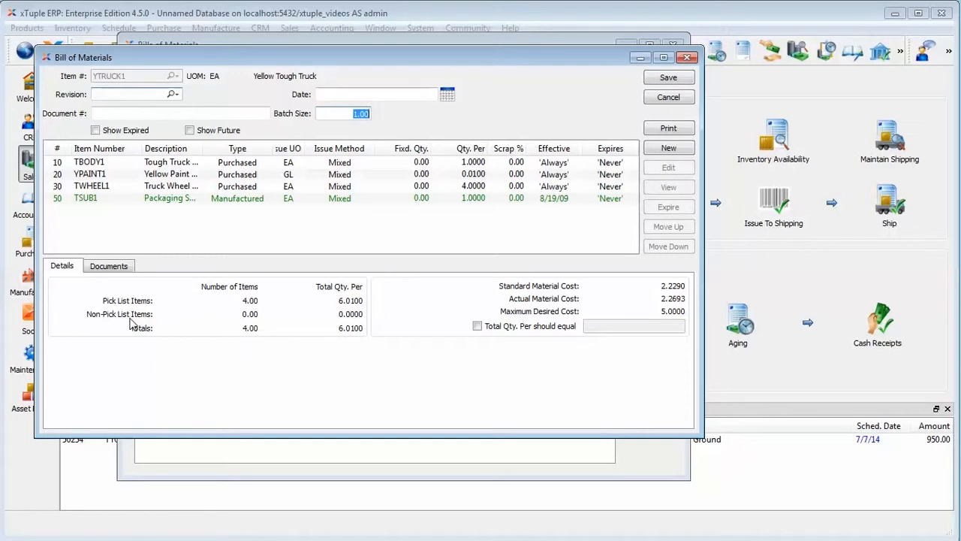
mouse_move(223, 321)
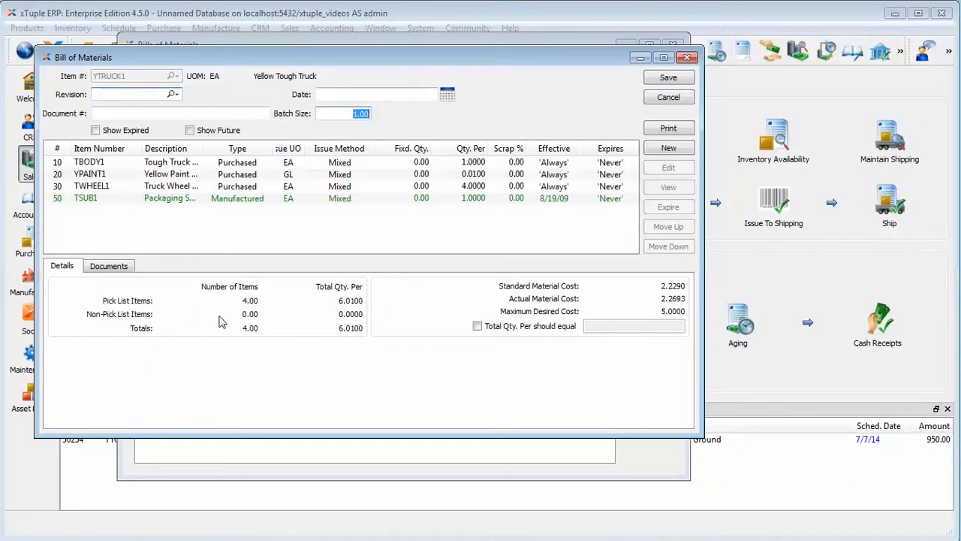
mouse_move(252, 310)
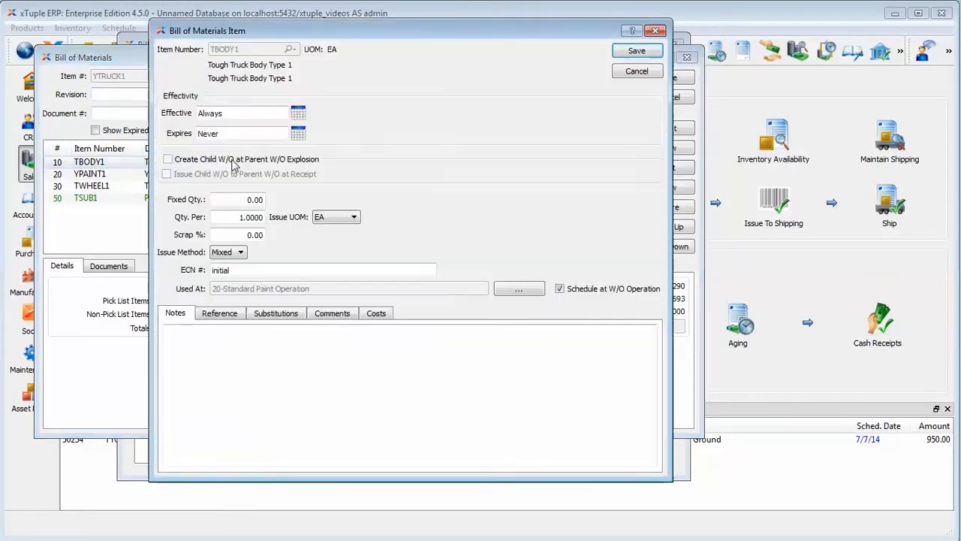
View the TBODY1 item record from its Item Number field, then cancel out of it and the component details
click(290, 48)
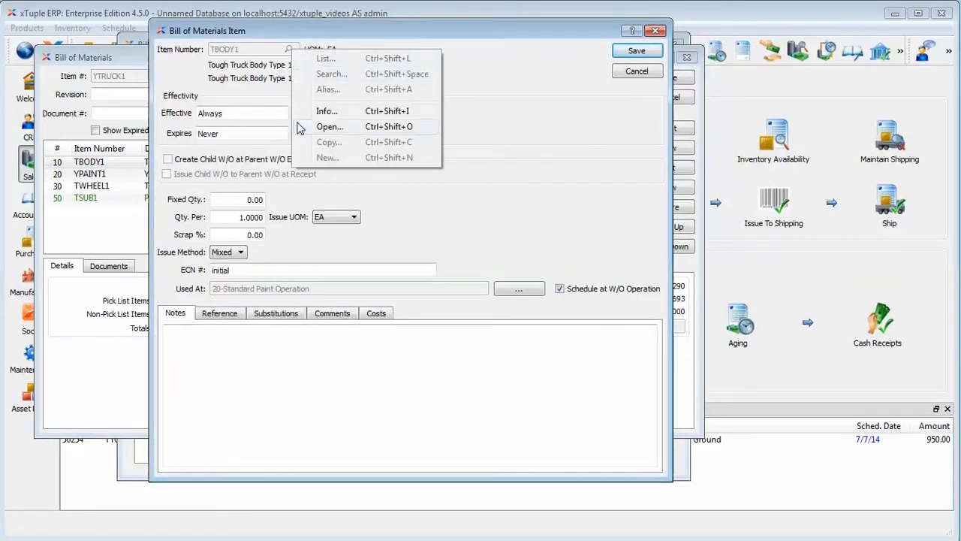
click(330, 126)
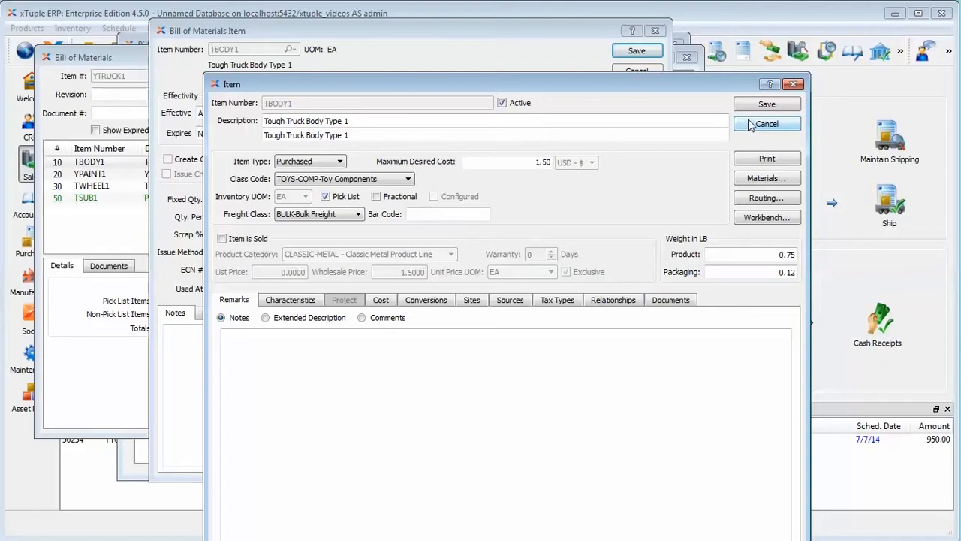
click(765, 123)
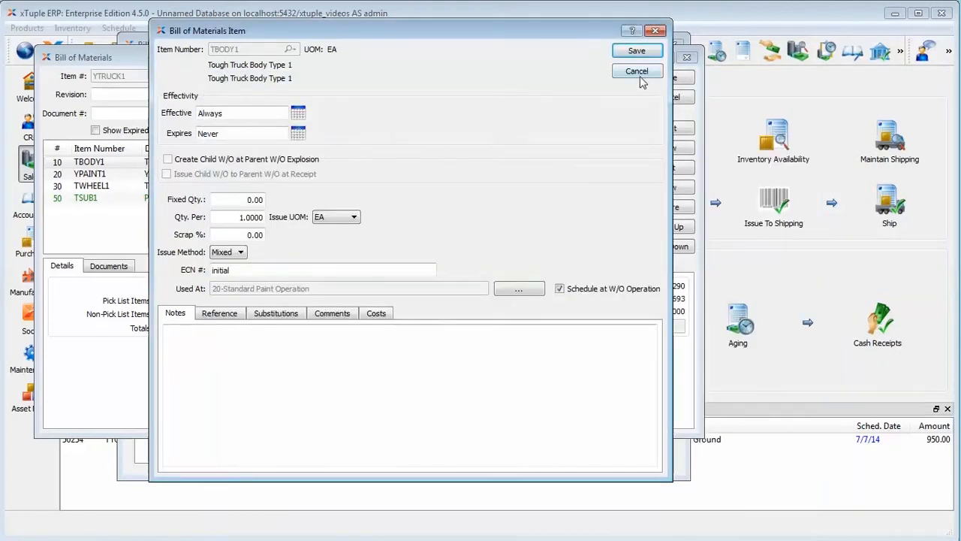
click(636, 70)
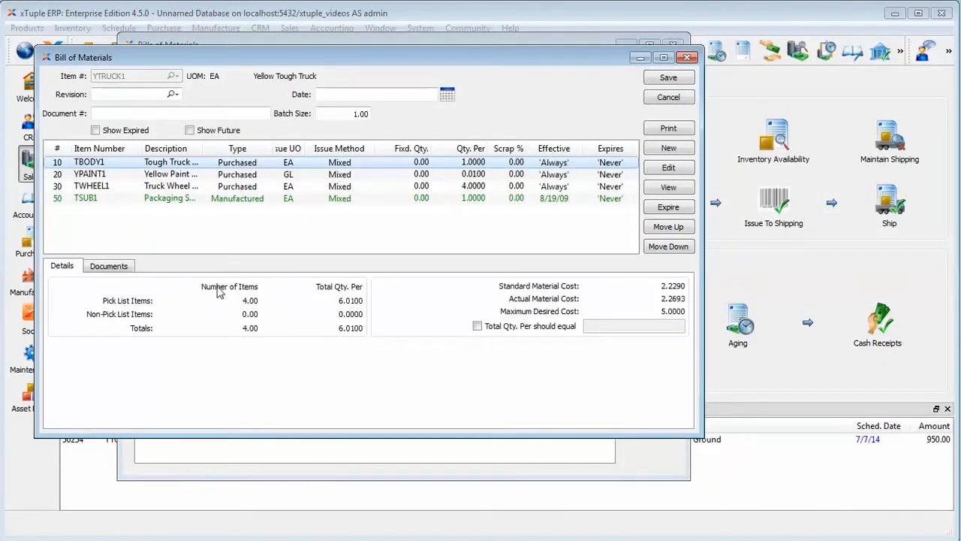
mouse_move(248, 338)
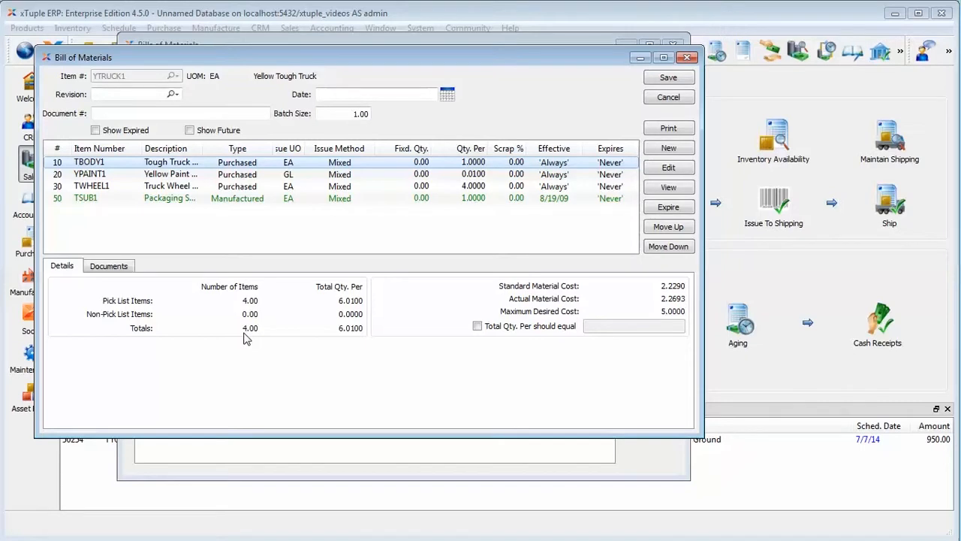
mouse_move(336, 314)
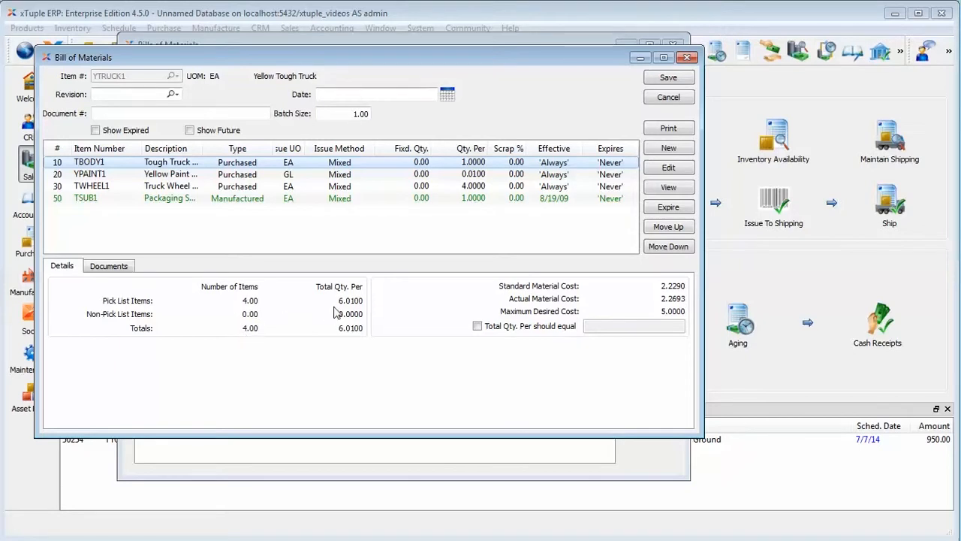
mouse_move(379, 292)
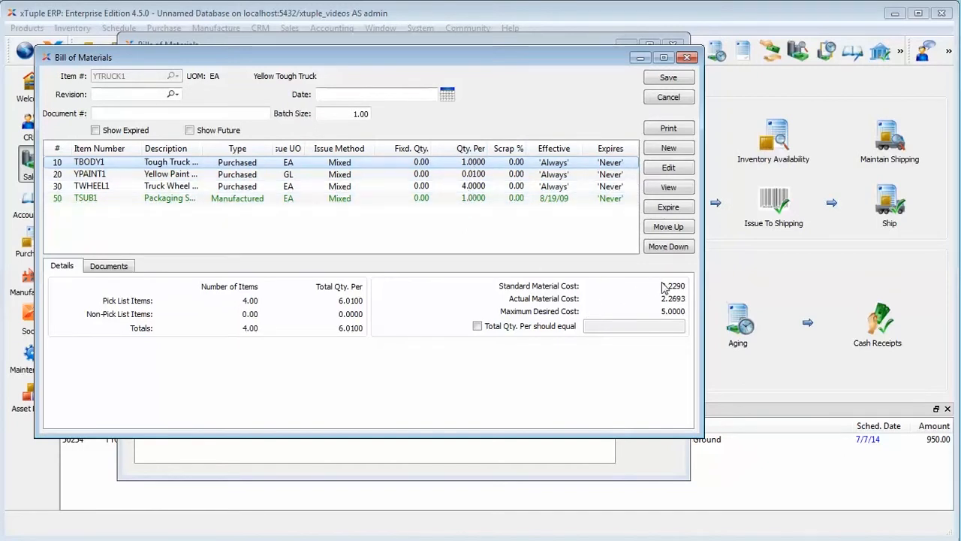
mouse_move(555, 314)
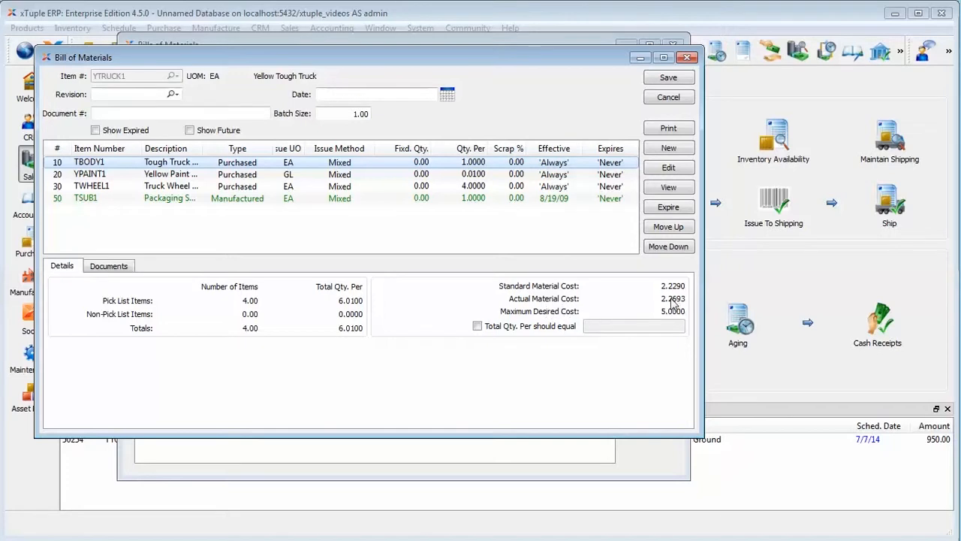
mouse_move(552, 309)
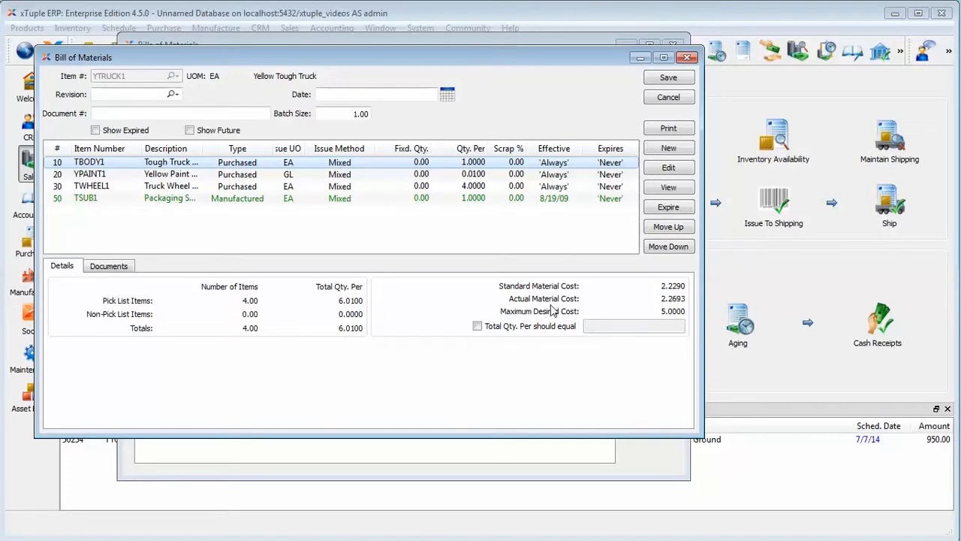
mouse_move(569, 318)
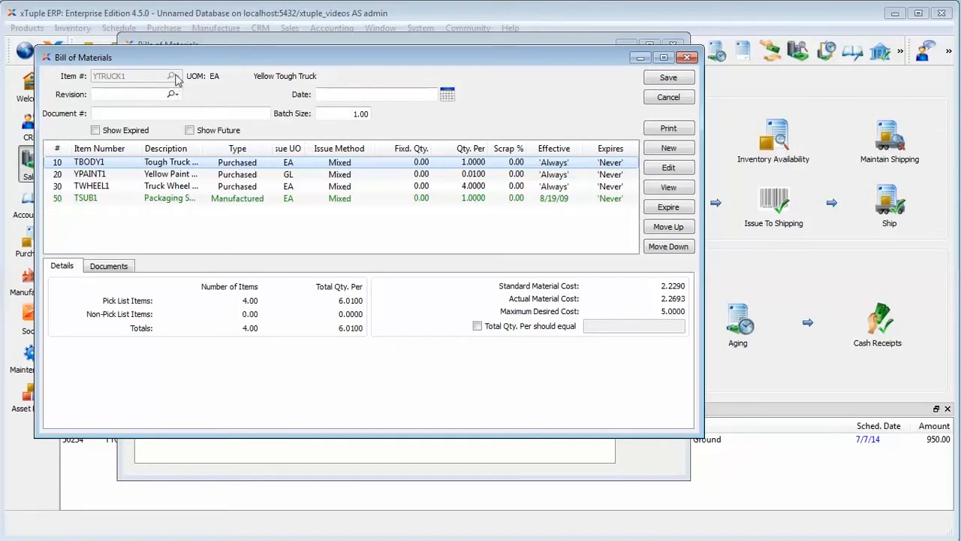
View the YTRUCK1 item record from the bill's Item # field, then close it again
click(173, 75)
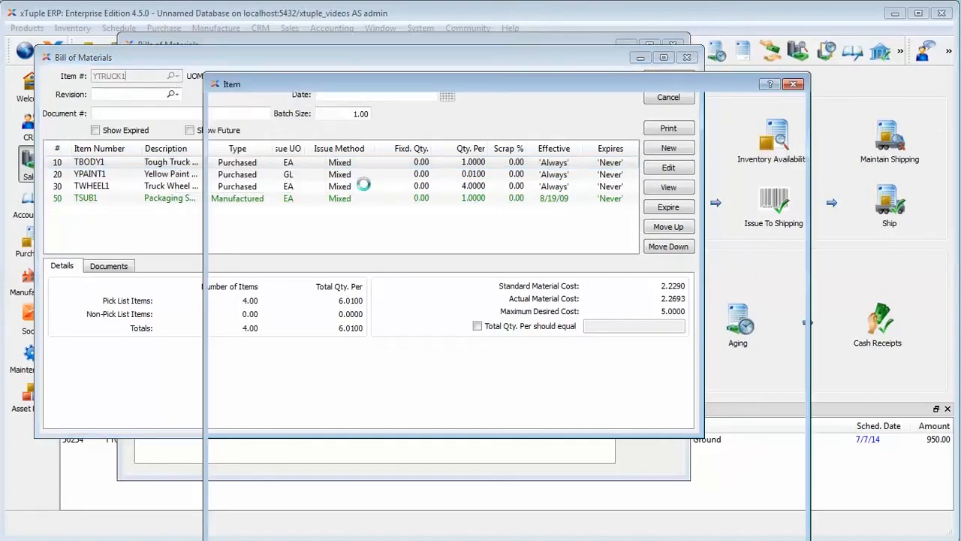
click(667, 166)
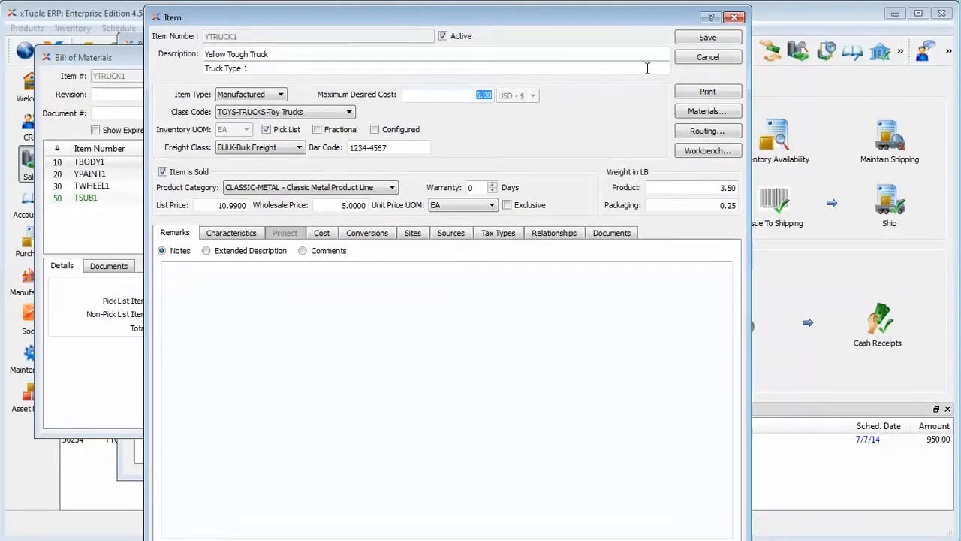
click(706, 57)
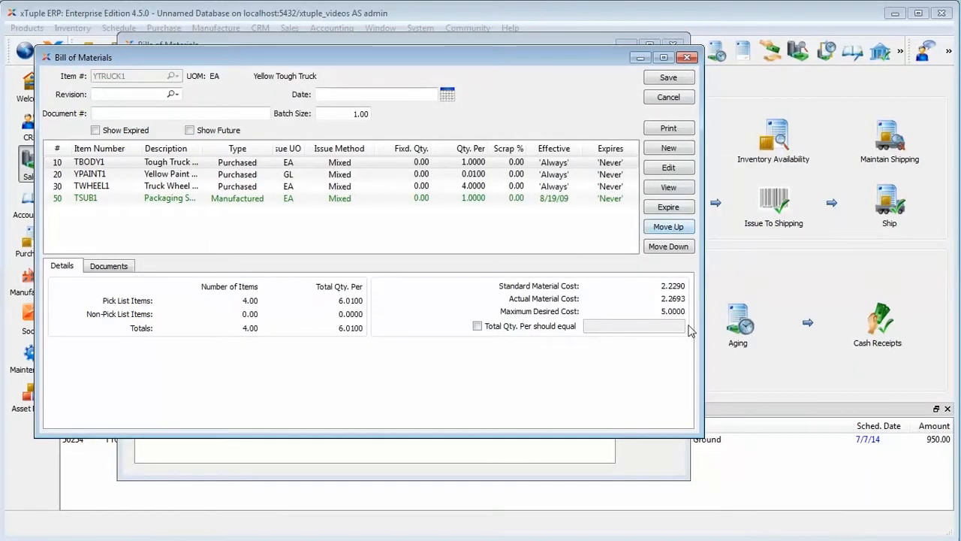
mouse_move(570, 351)
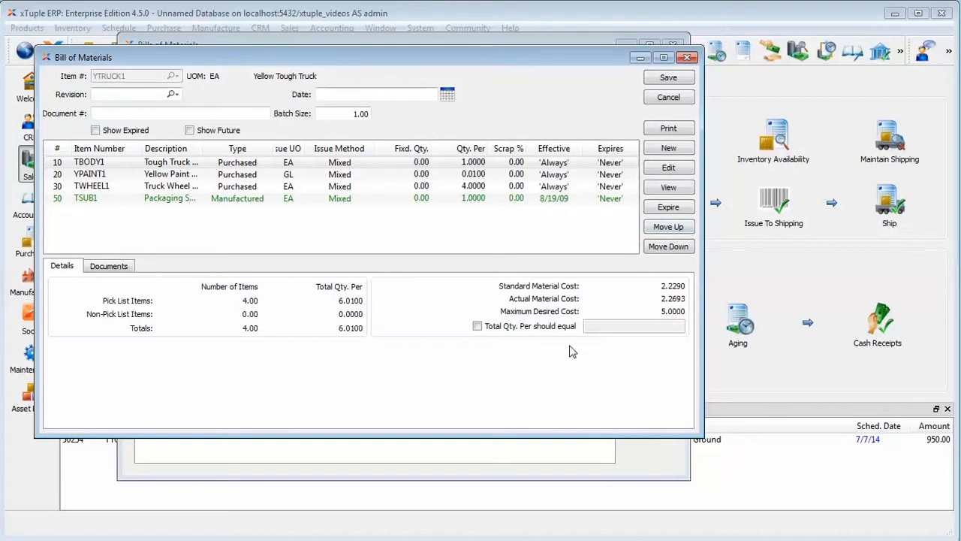
mouse_move(477, 338)
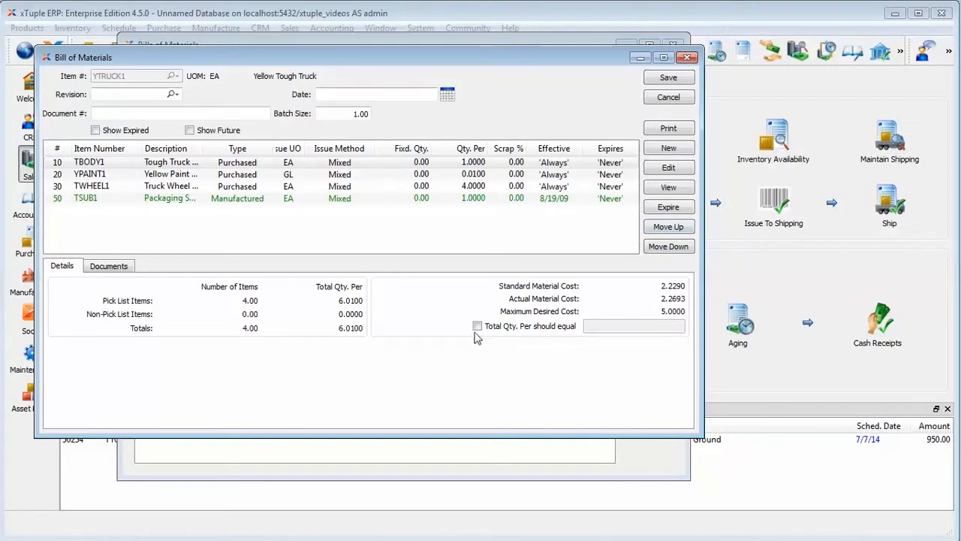
Switch on 'Total Qty. Per should equal' and enter 5 as the required value
click(478, 325)
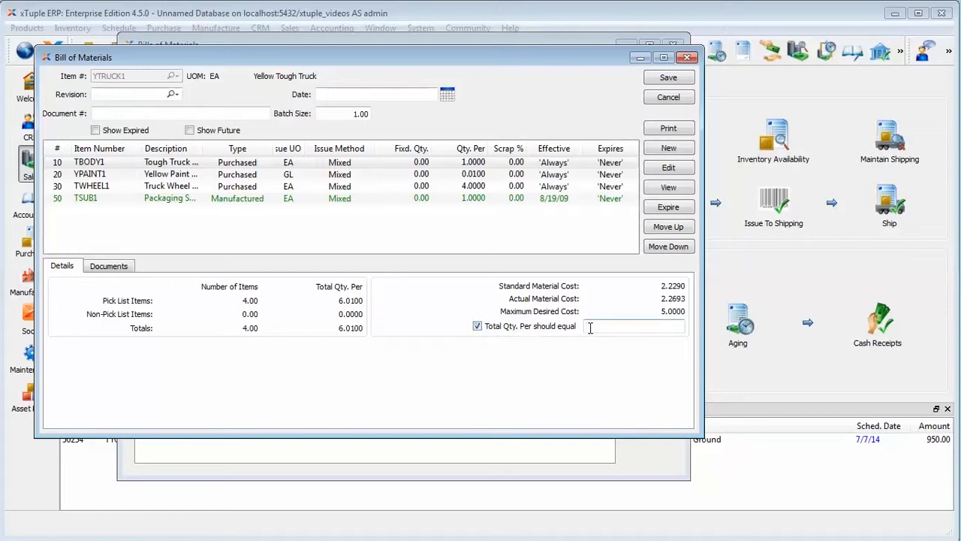
text(5)
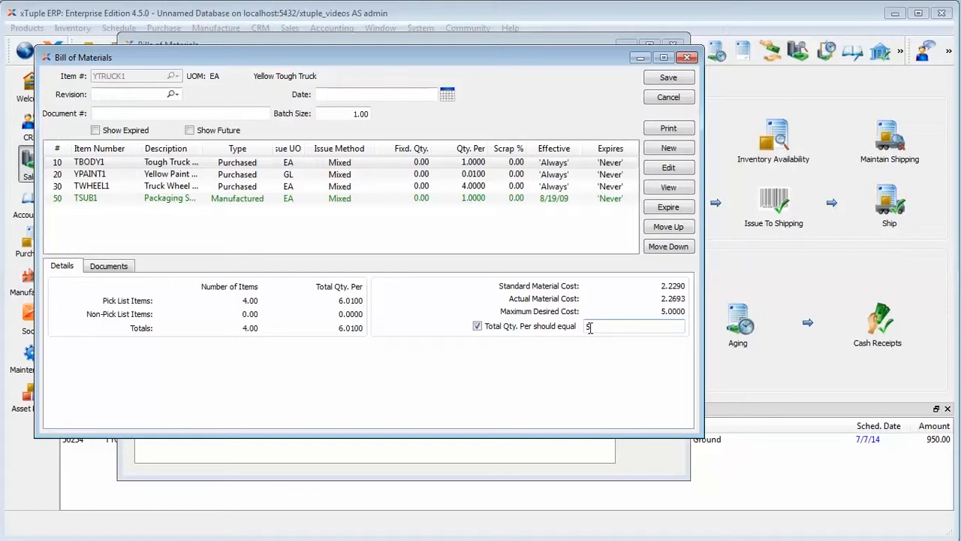
click(667, 77)
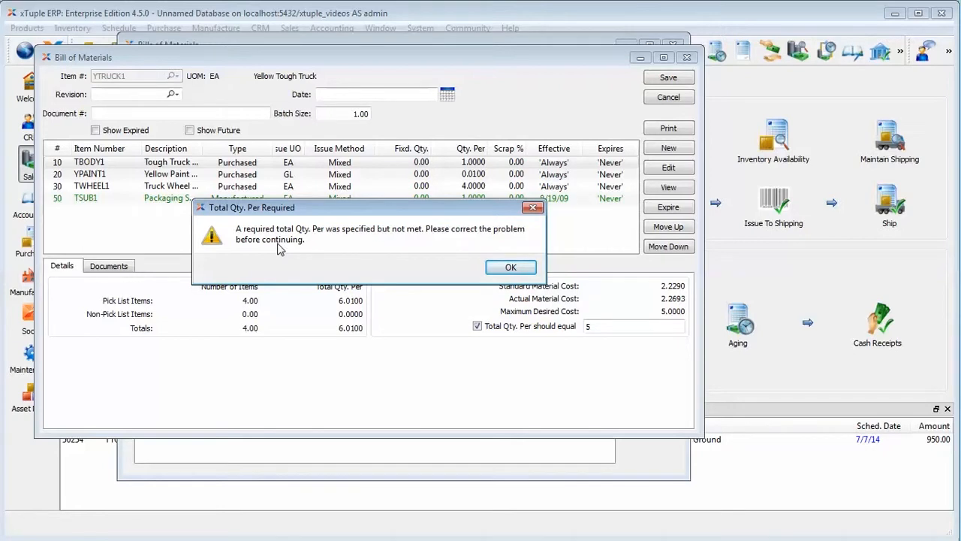
mouse_move(586, 330)
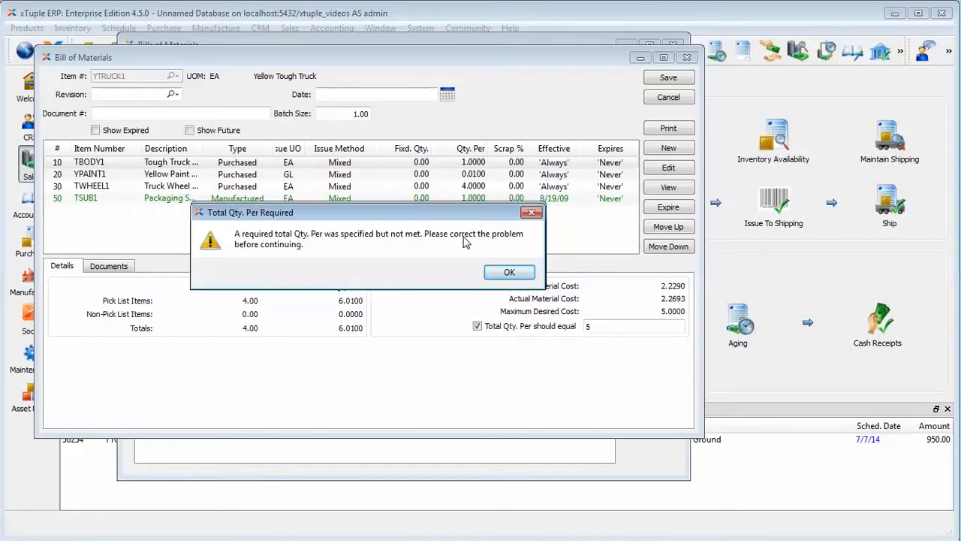
click(509, 272)
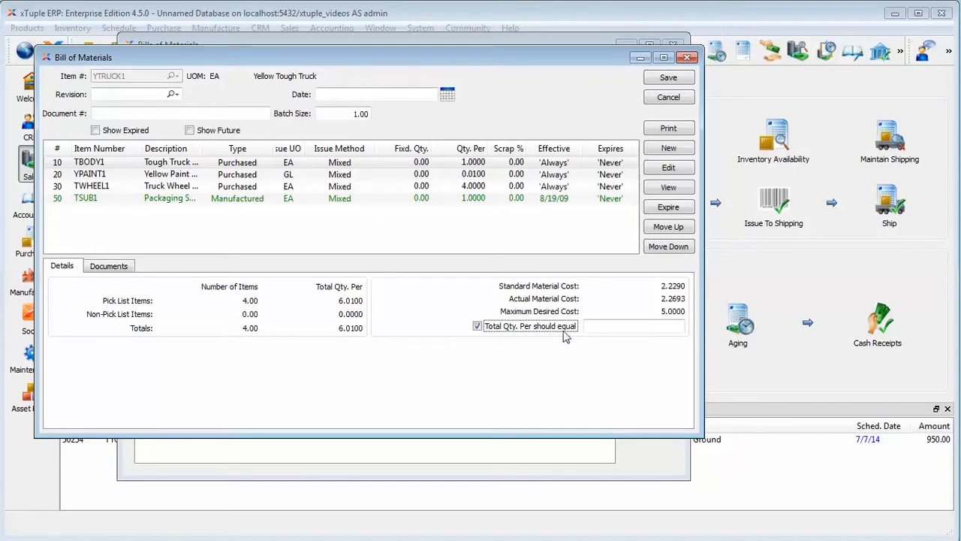
Toggle 'Total Qty. Per should equal' off, back on, and off again, leaving it unchecked
click(478, 324)
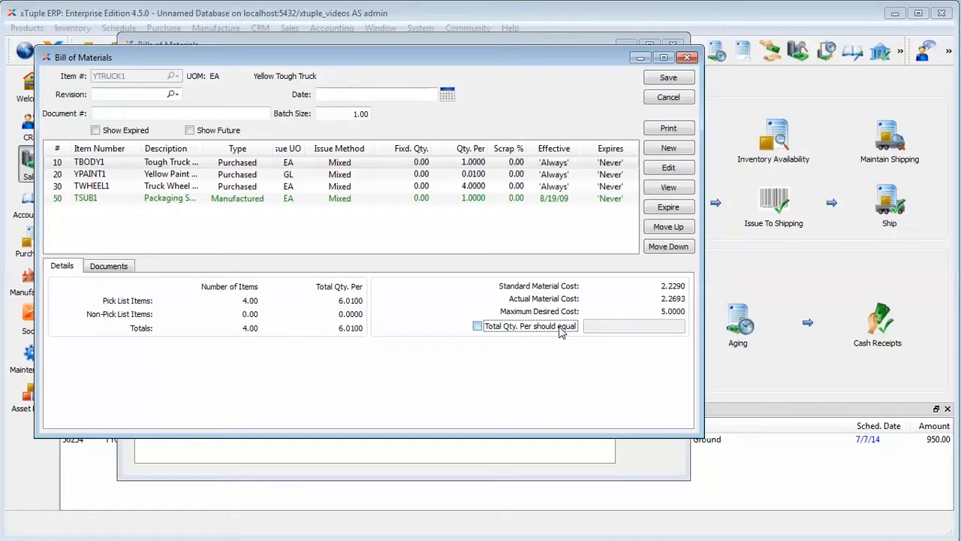
click(478, 326)
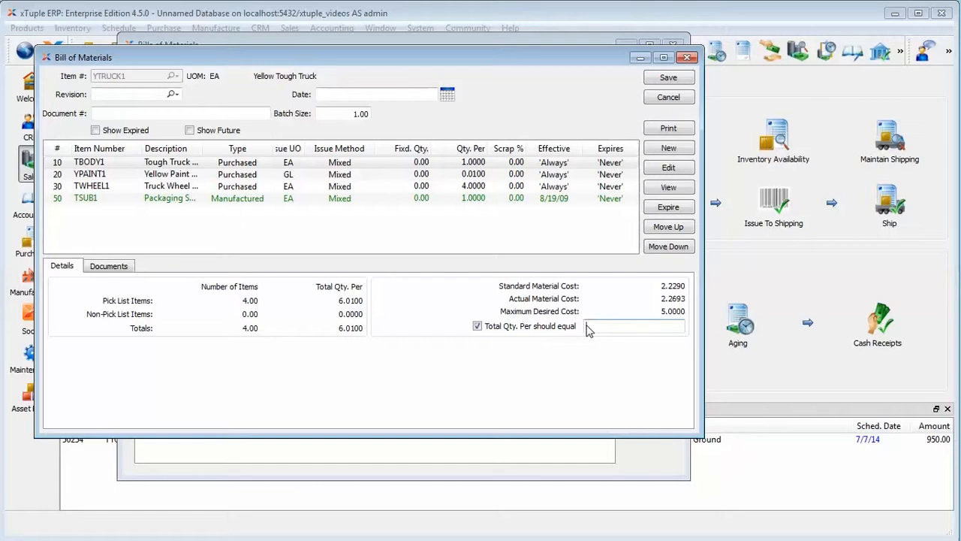
mouse_move(573, 331)
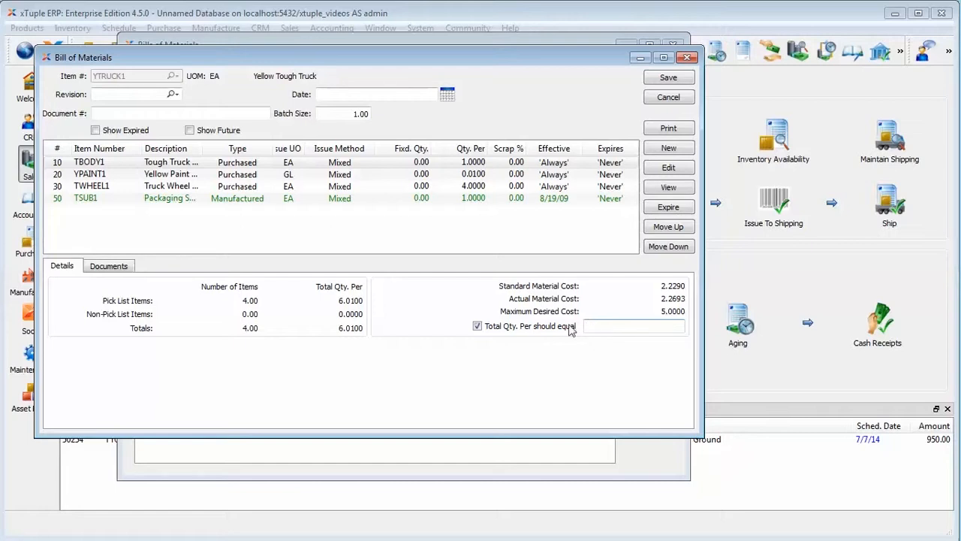
click(477, 326)
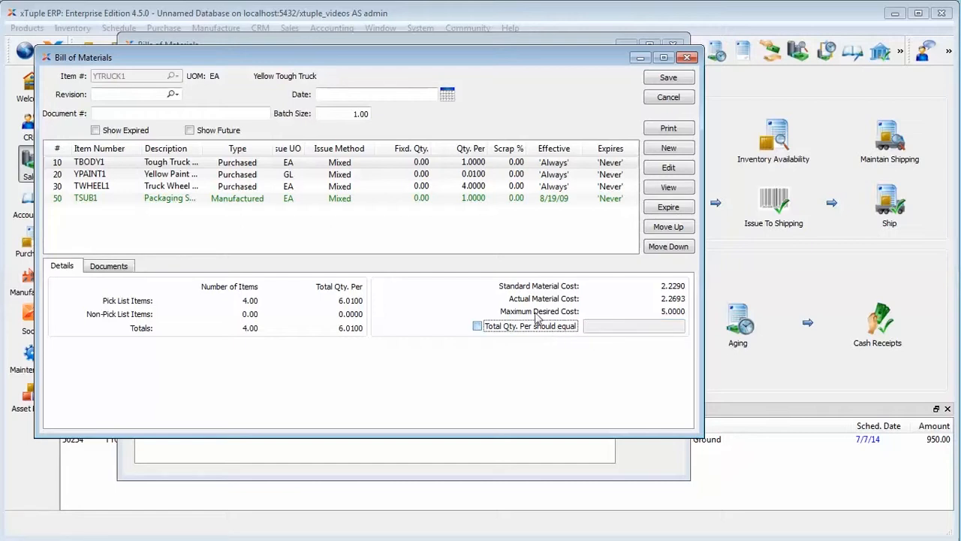
mouse_move(300, 342)
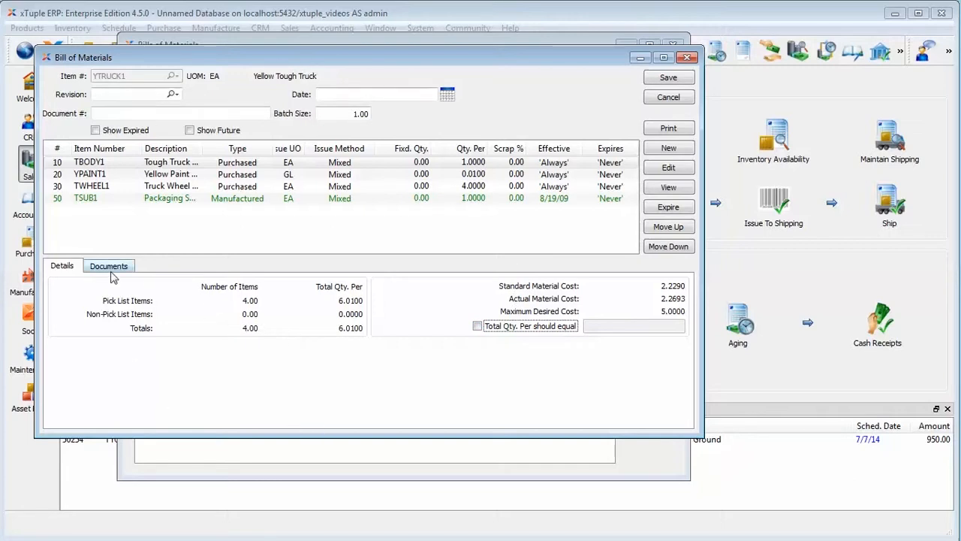
Show the Documents area, start attaching a document of type File, then cancel the attachment
click(108, 265)
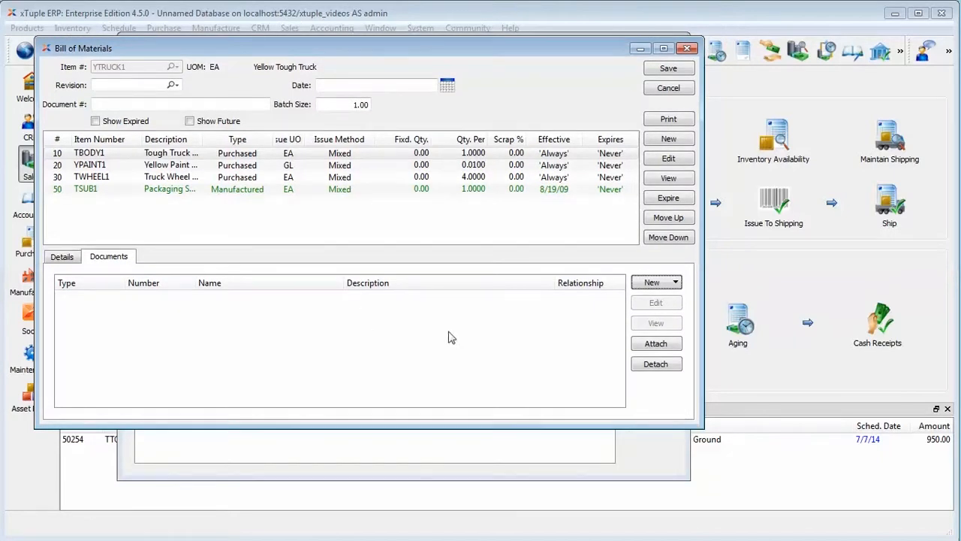
click(655, 342)
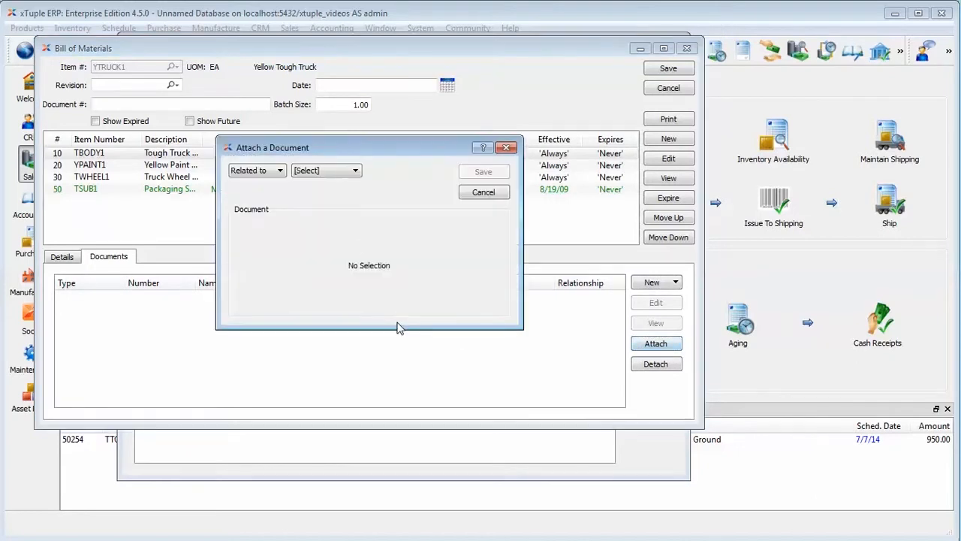
click(324, 171)
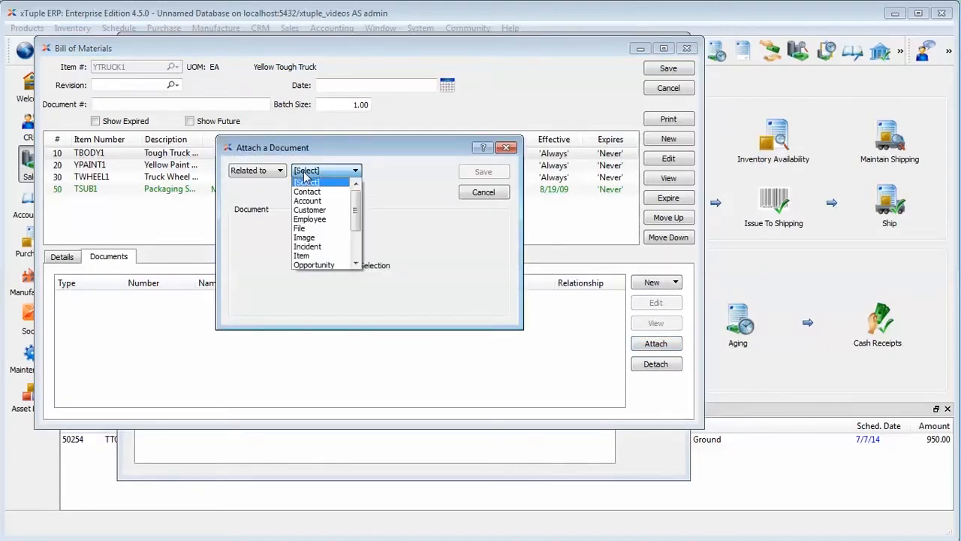
mouse_move(314, 228)
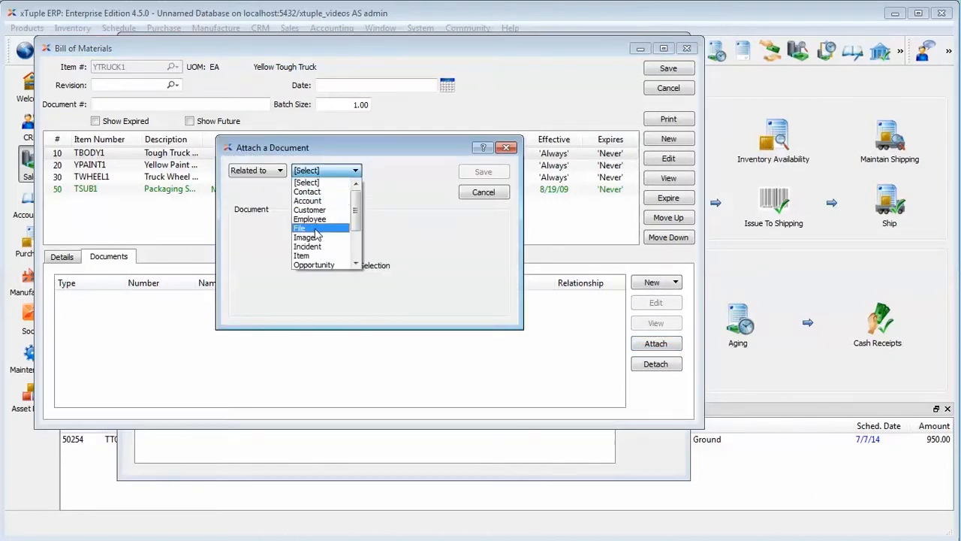
mouse_move(315, 231)
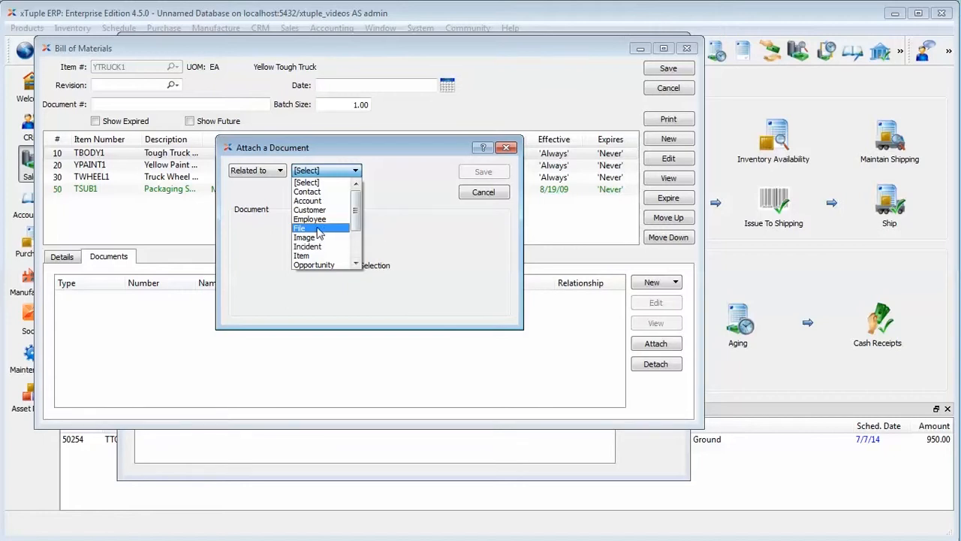
click(298, 228)
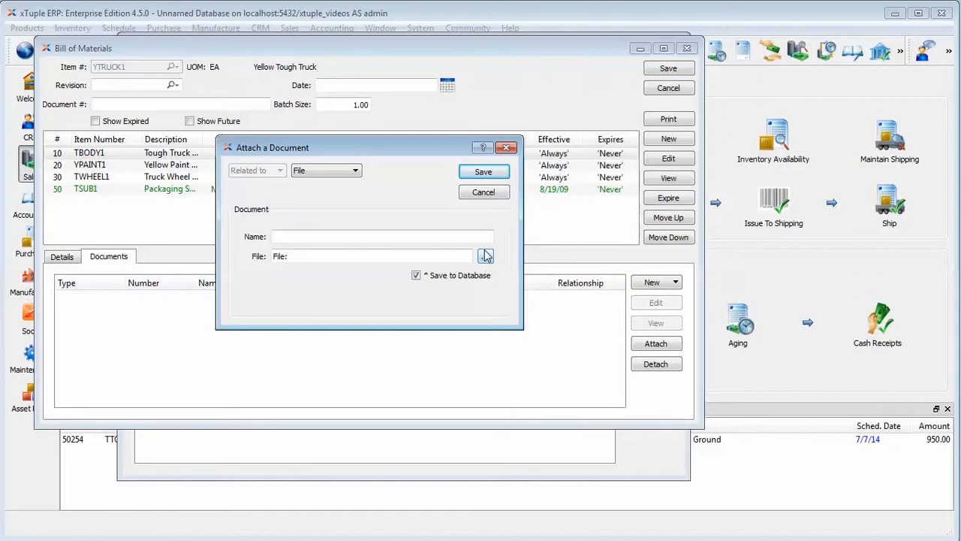
mouse_move(484, 192)
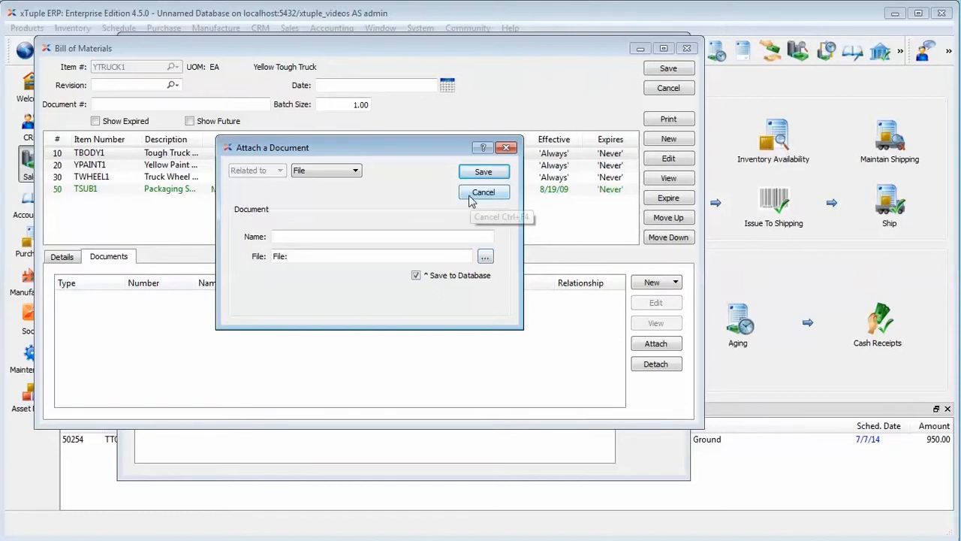
mouse_move(483, 192)
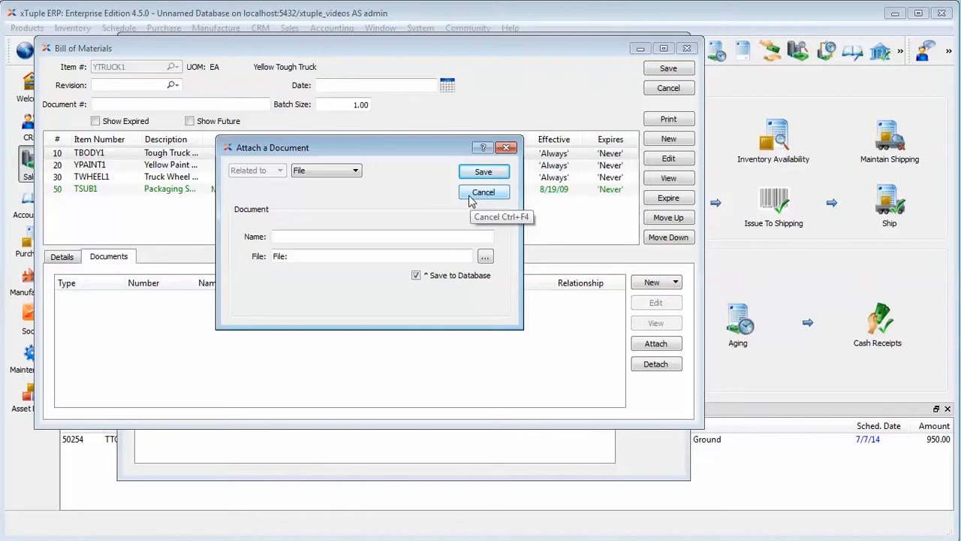
click(484, 192)
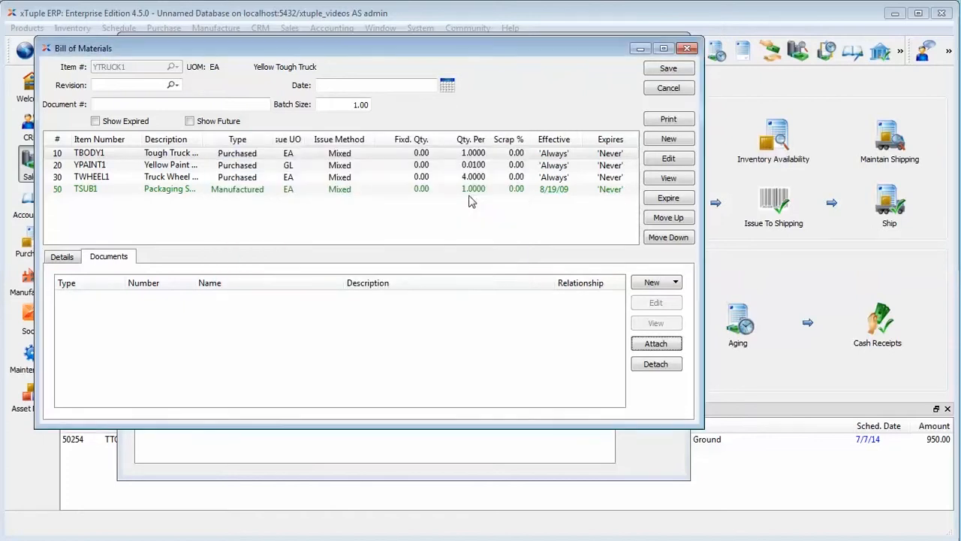
mouse_move(668, 87)
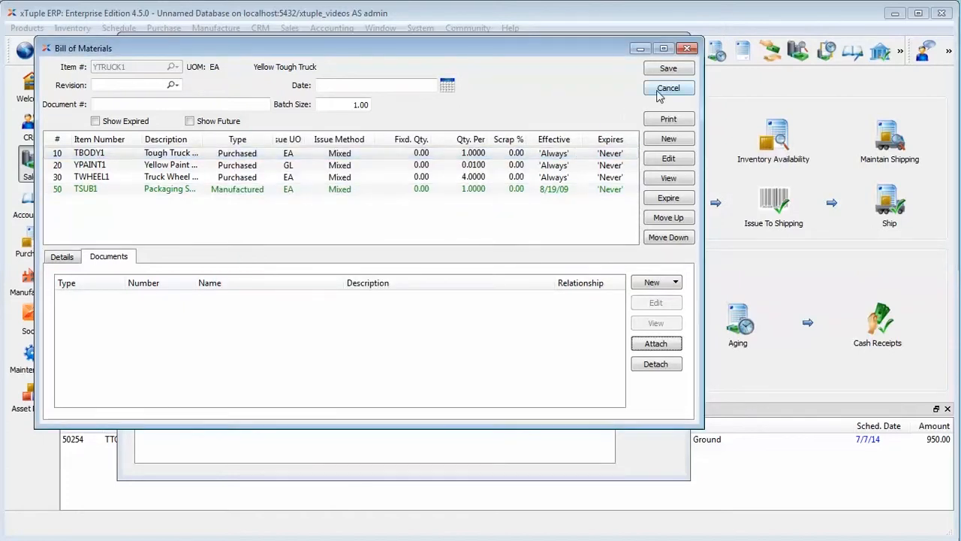
Cancel out of the YTRUCK1 bill and close the Bills of Materials list, returning to the Sales dashboard
click(668, 87)
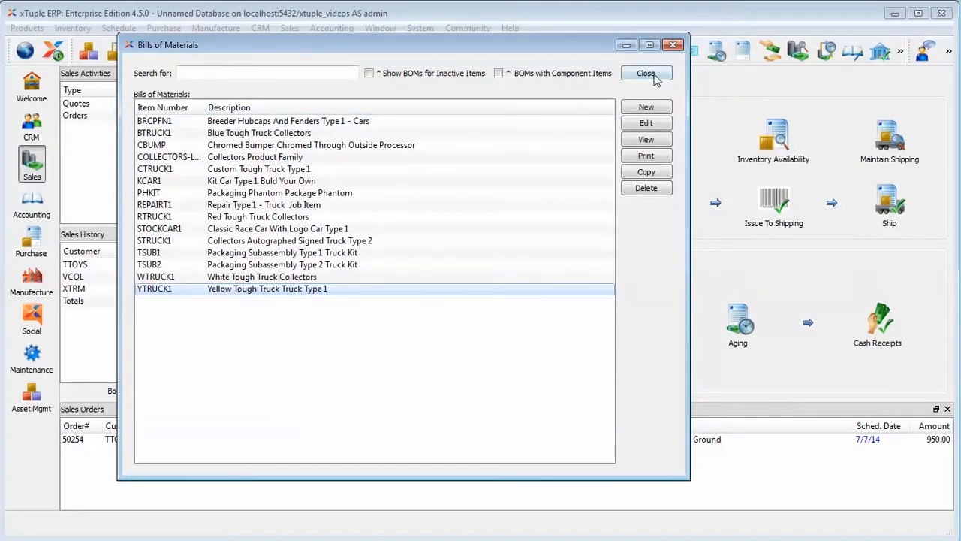
mouse_move(646, 74)
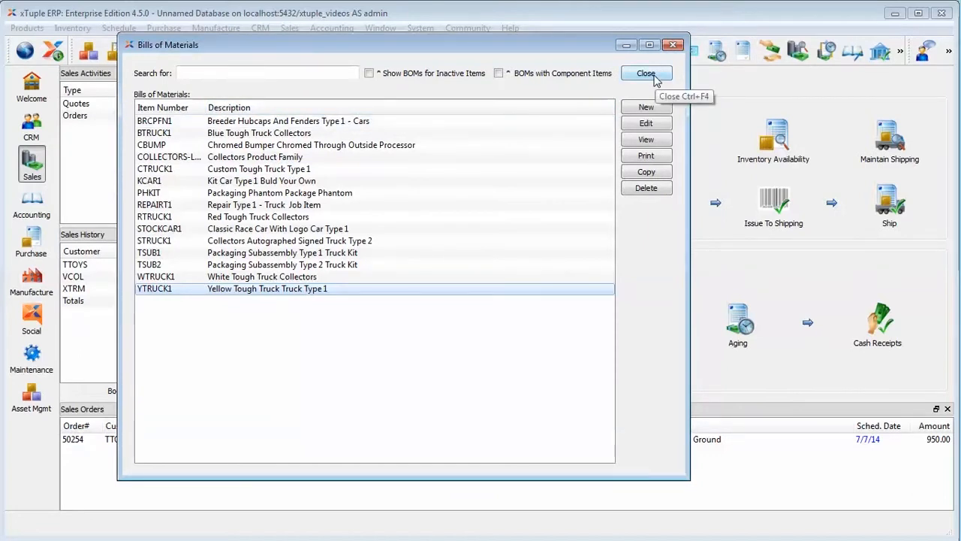
click(646, 73)
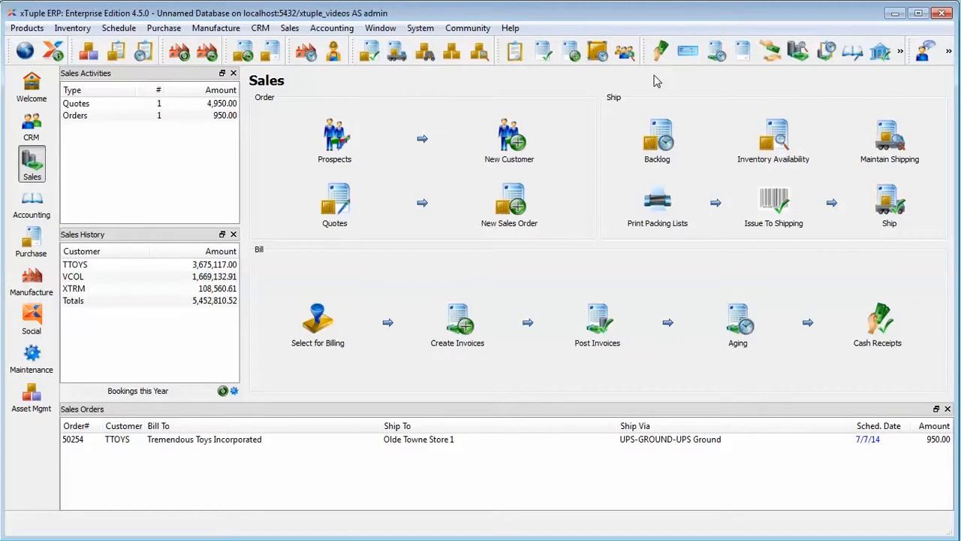